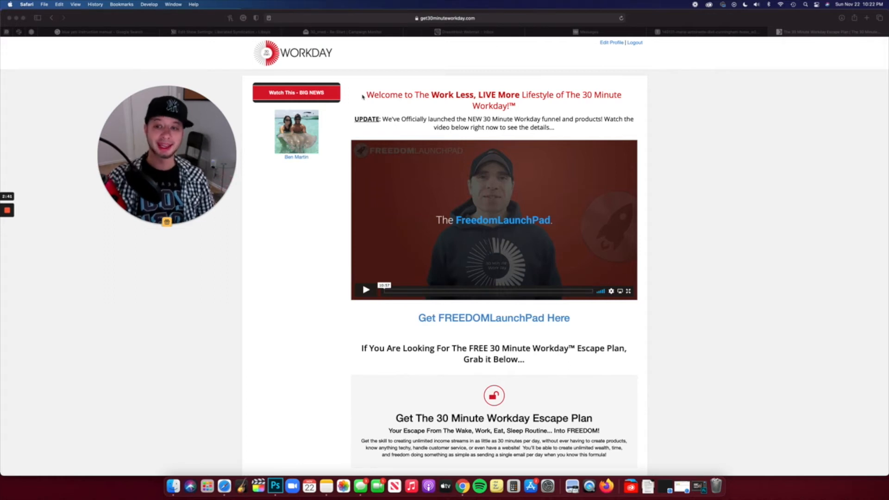
pyautogui.moveTo(363, 96)
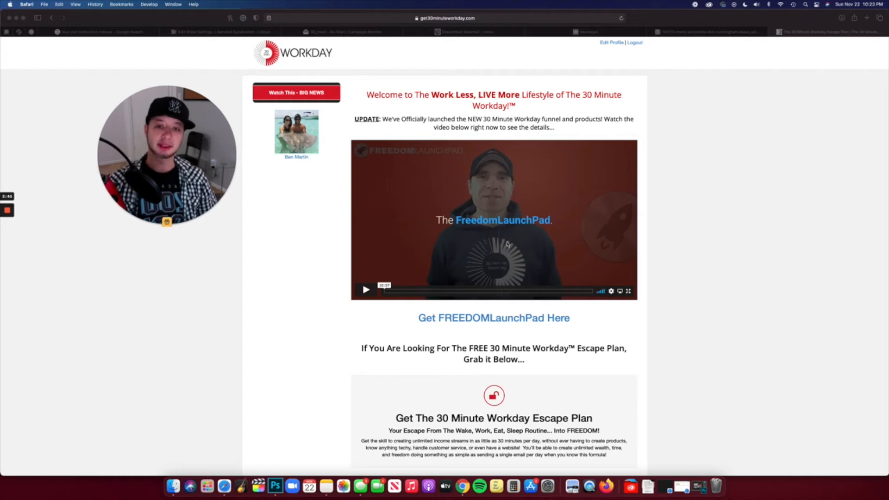
pyautogui.moveTo(553, 247)
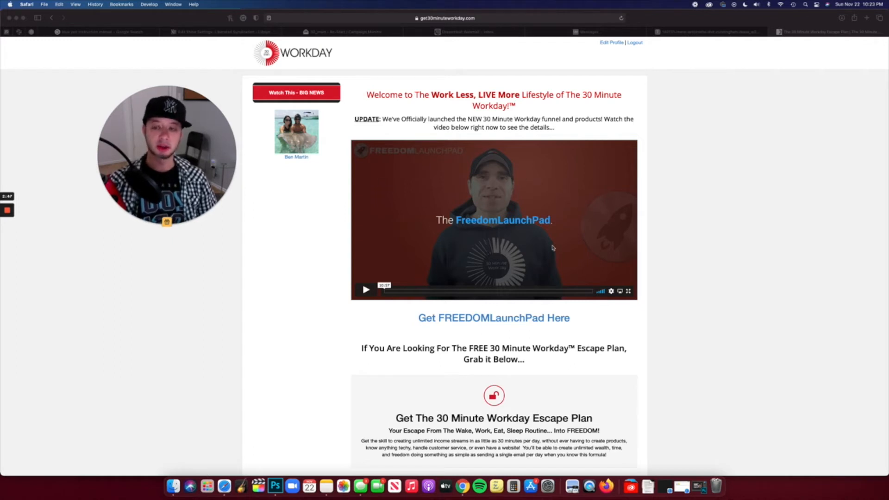
pyautogui.moveTo(581, 227)
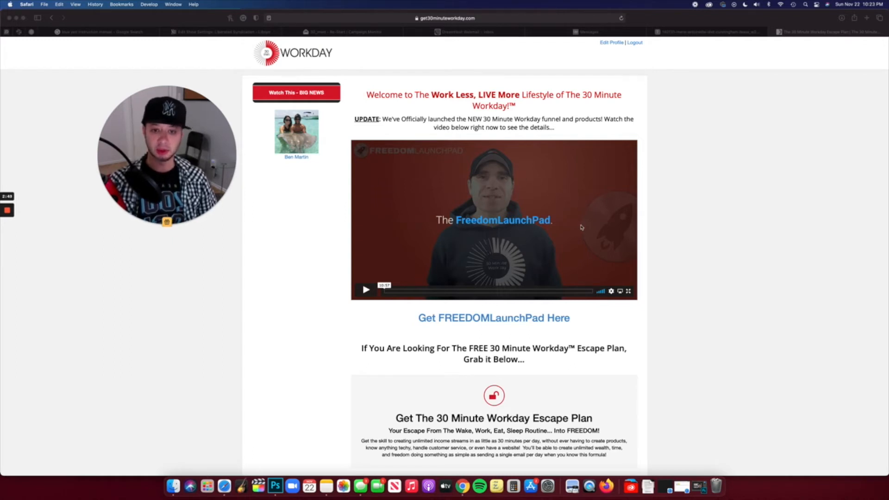
pyautogui.moveTo(772, 267)
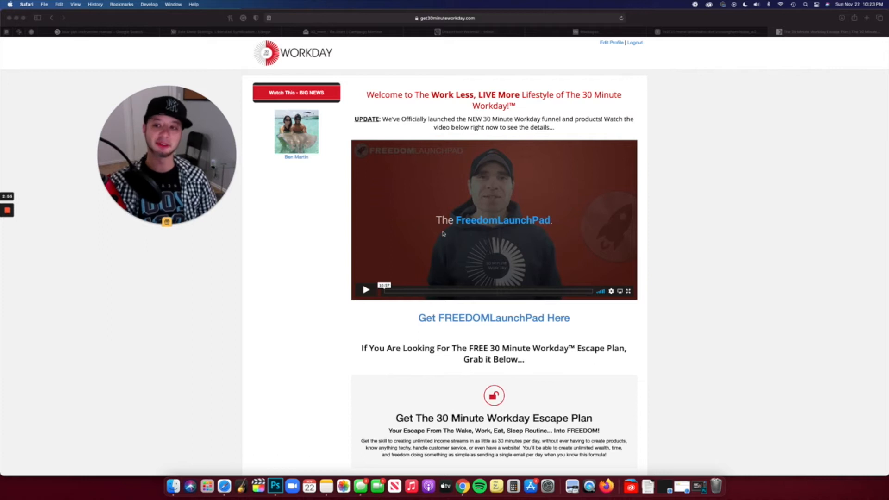
pyautogui.moveTo(549, 232)
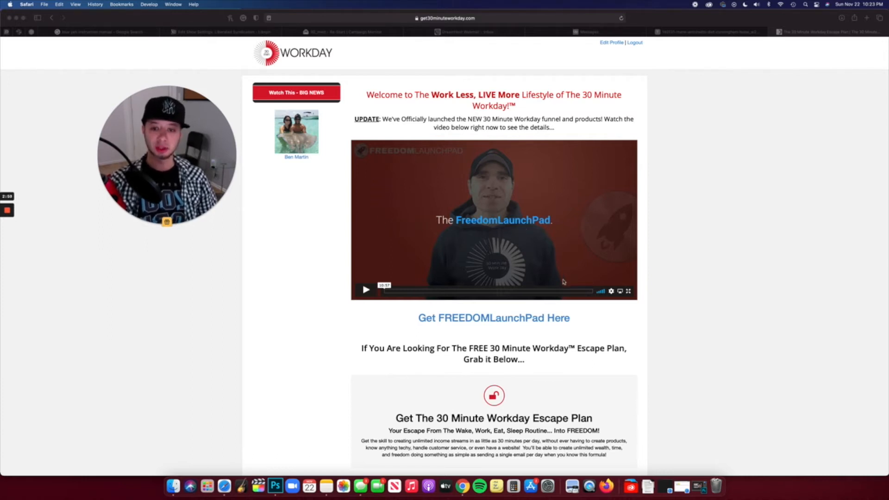
pyautogui.moveTo(404, 248)
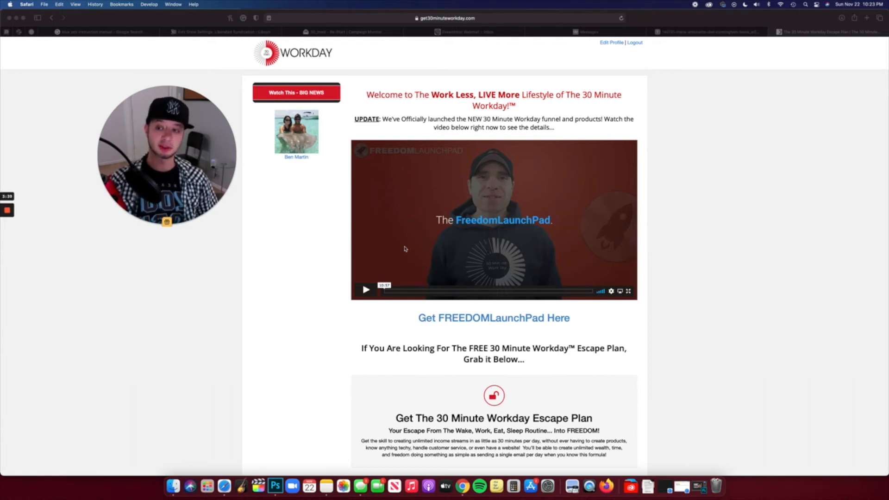
pyautogui.moveTo(312, 306)
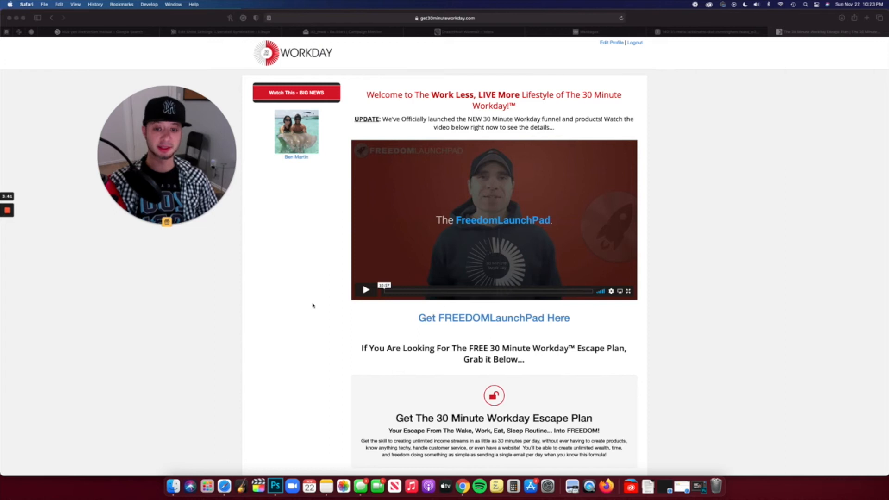
pyautogui.scroll(-3)
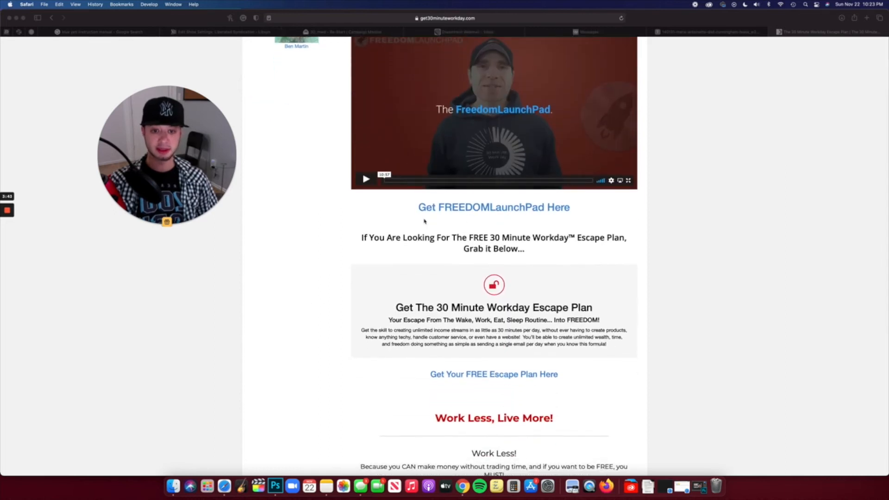
pyautogui.scroll(3)
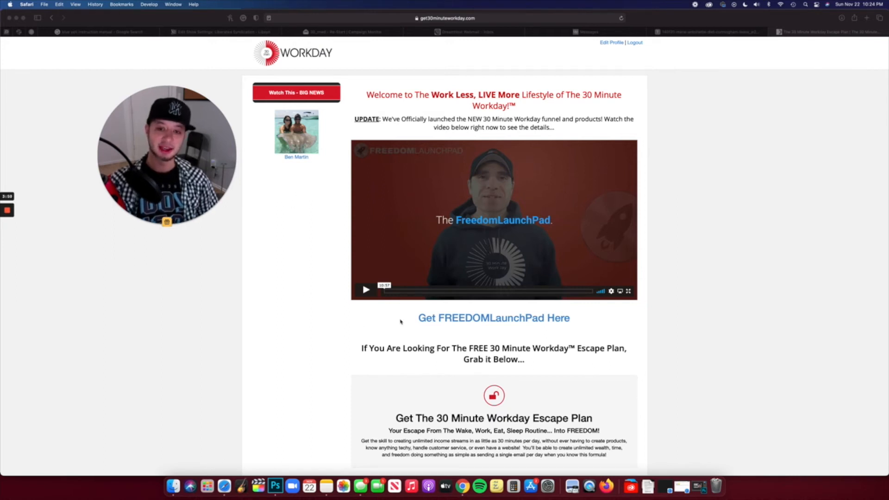
pyautogui.moveTo(593, 316)
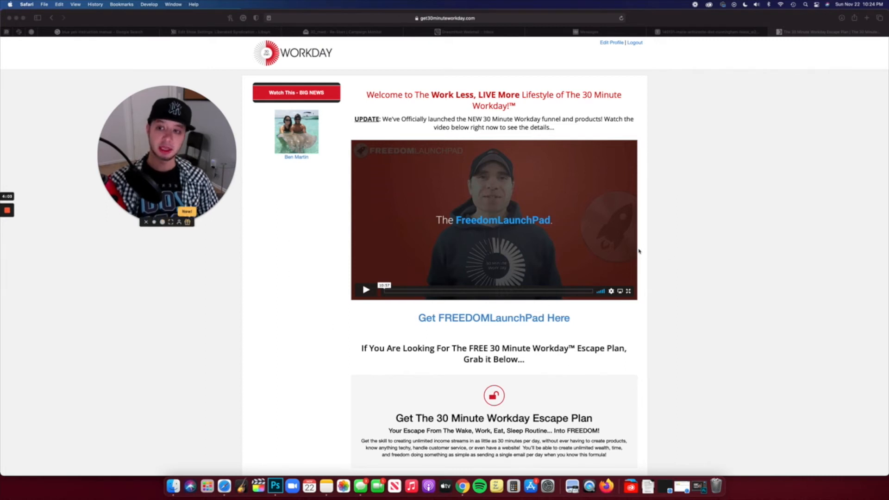
pyautogui.moveTo(695, 221)
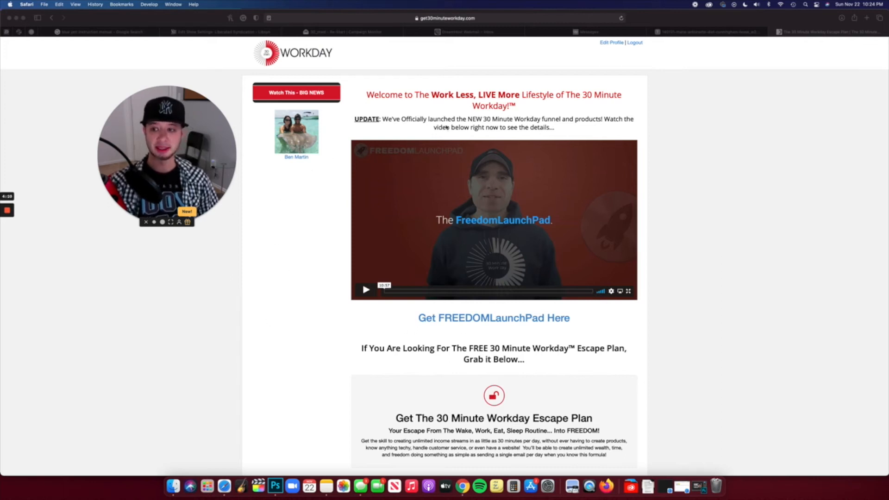
pyautogui.moveTo(730, 200)
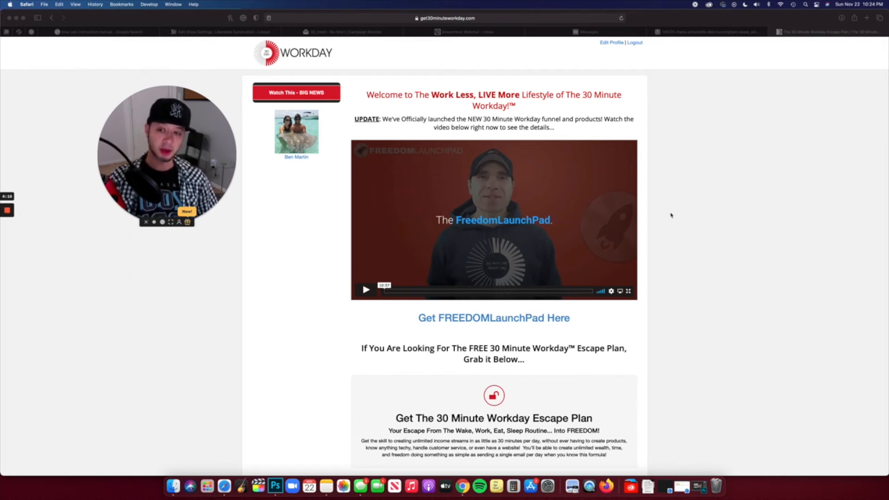
pyautogui.moveTo(554, 229)
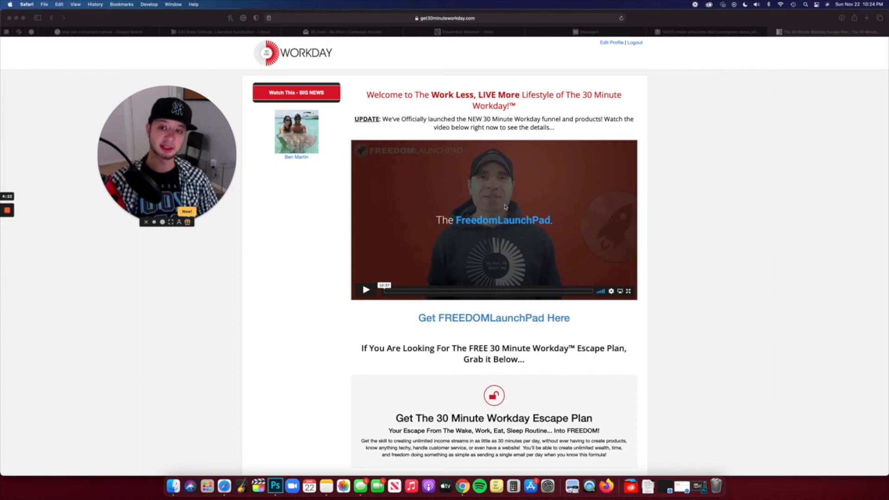
pyautogui.moveTo(499, 210)
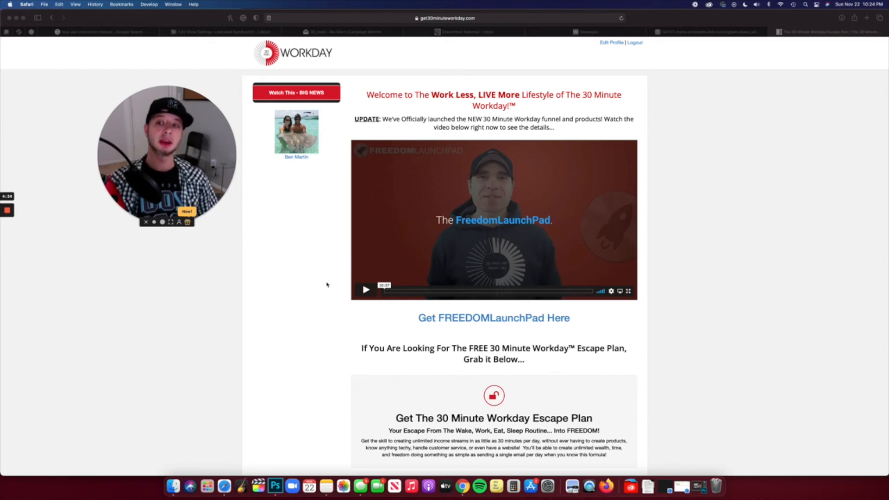
pyautogui.moveTo(308, 281)
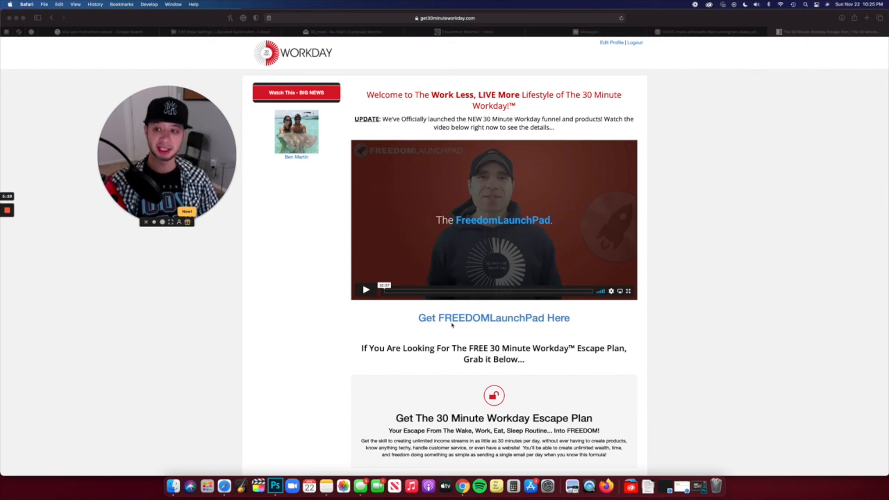
pyautogui.moveTo(611, 296)
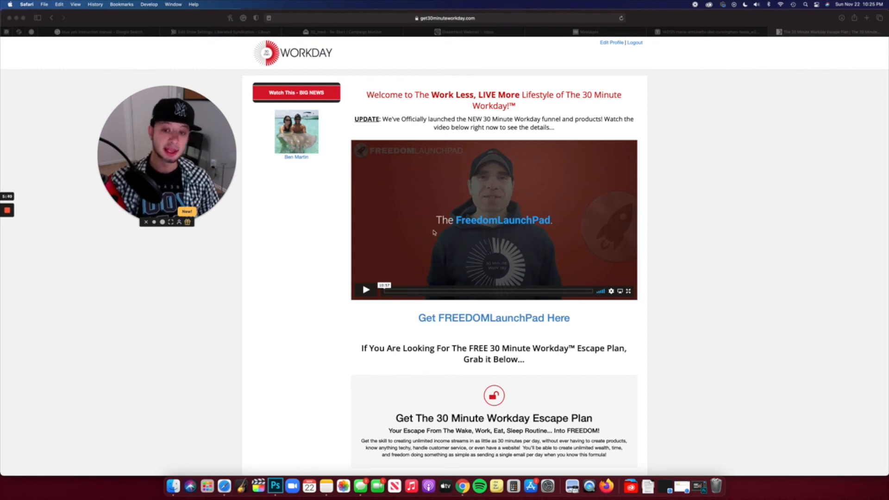
pyautogui.moveTo(667, 251)
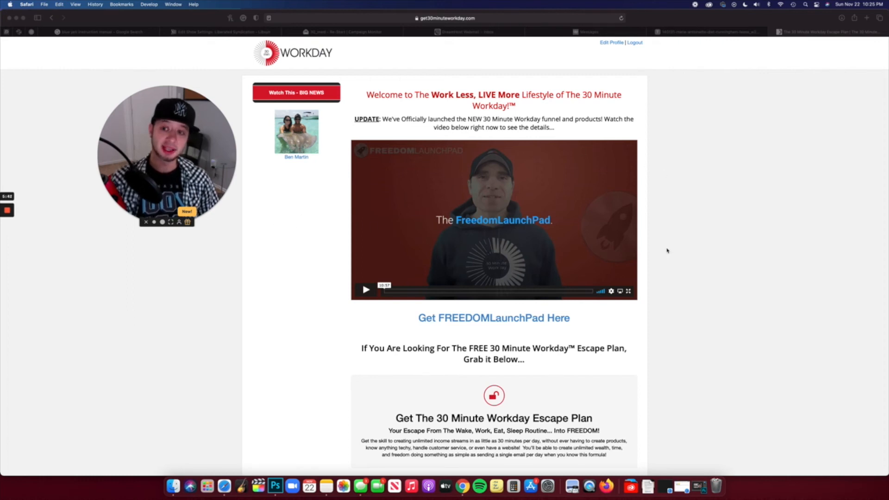